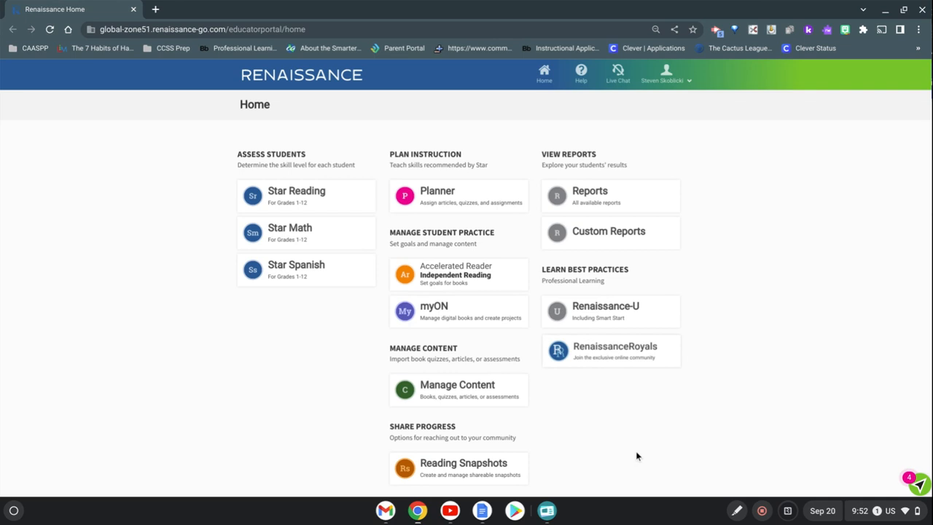
mouse_move(229, 451)
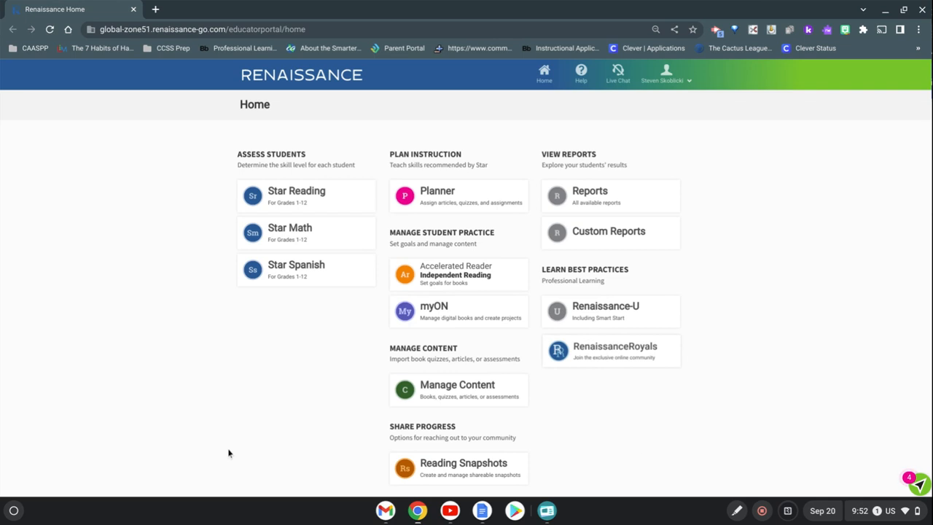
mouse_move(470, 328)
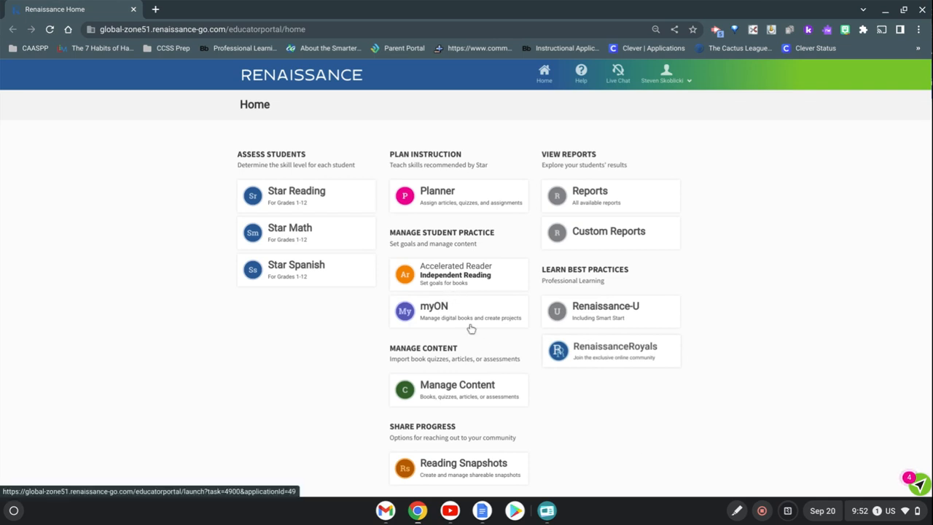
mouse_move(481, 324)
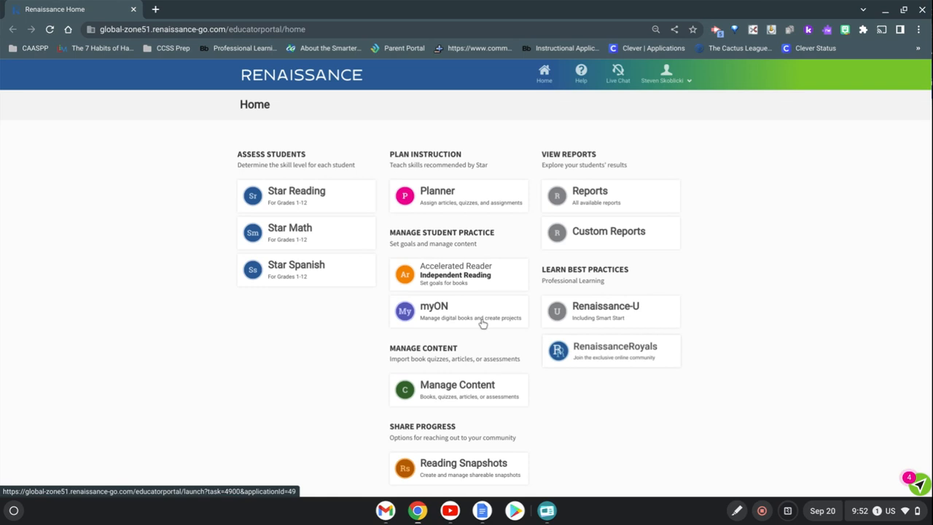
- Launch myON from the Renaissance educator home page
left_click(434, 308)
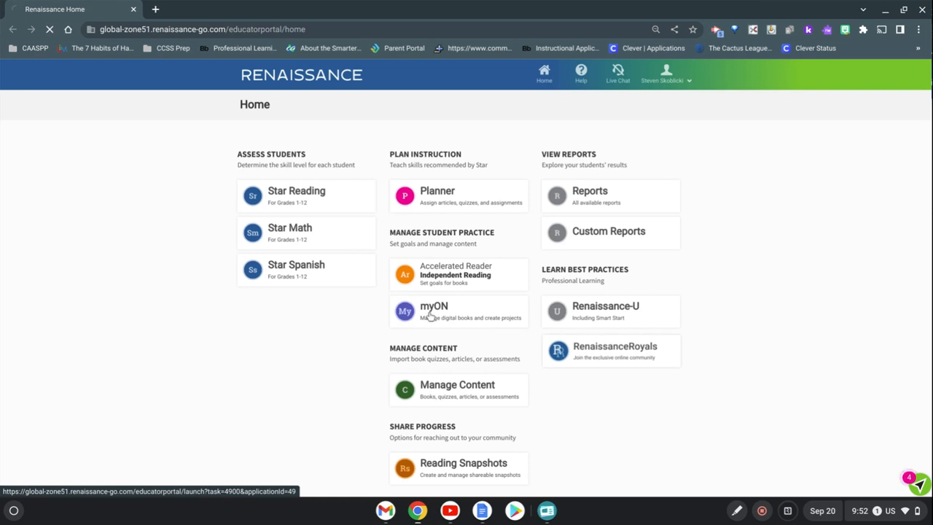
left_click(435, 311)
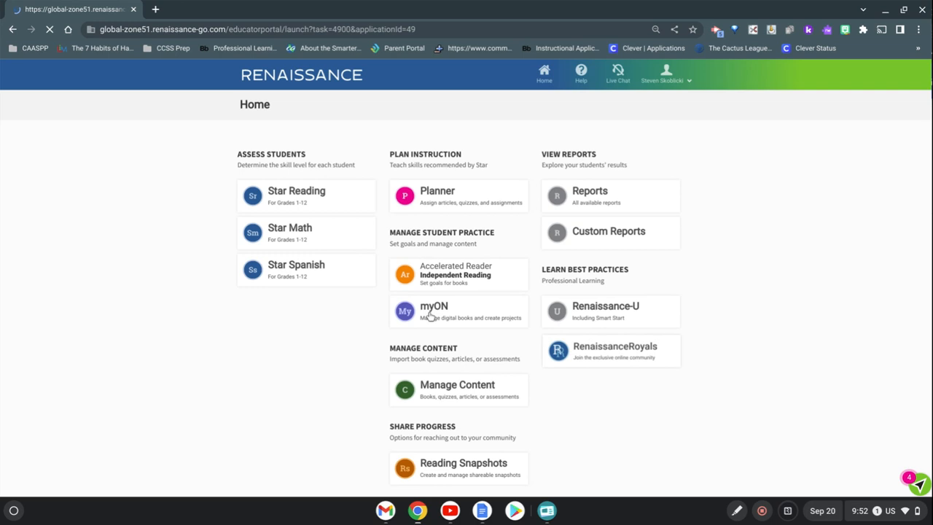
- Open the myON Library, landing on Recommended Reading with its grade-level prompt
left_click(434, 312)
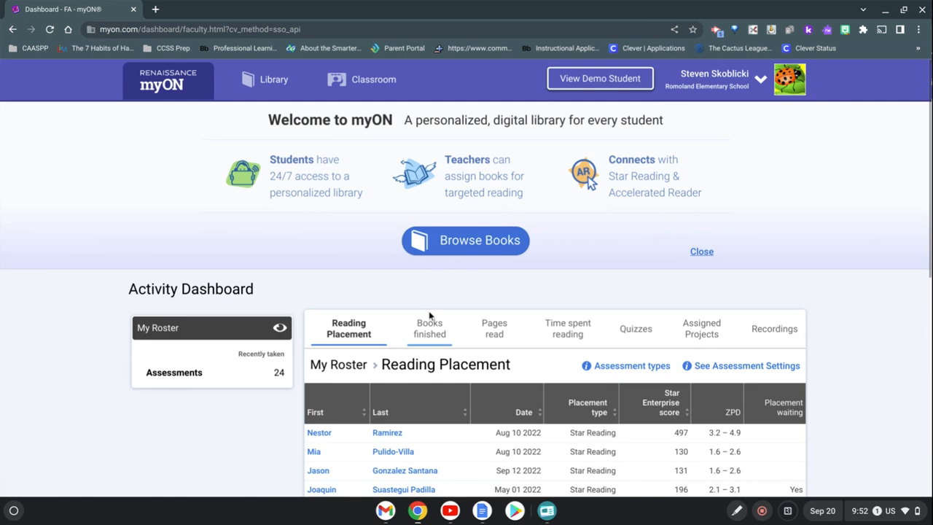
mouse_move(270, 79)
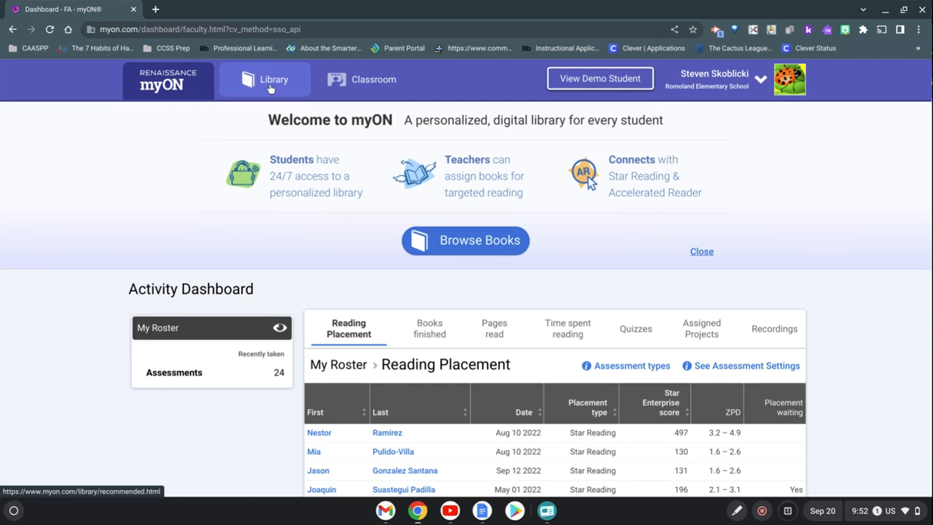
left_click(269, 83)
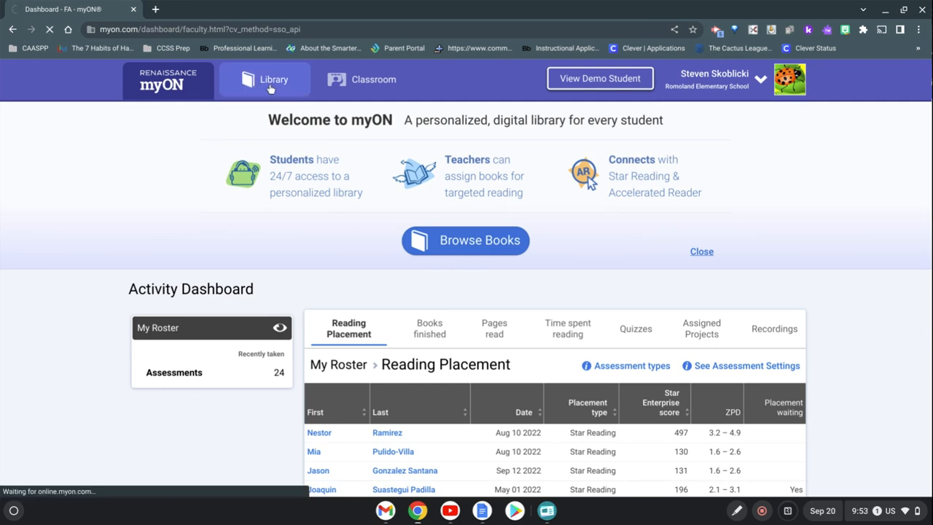
left_click(274, 79)
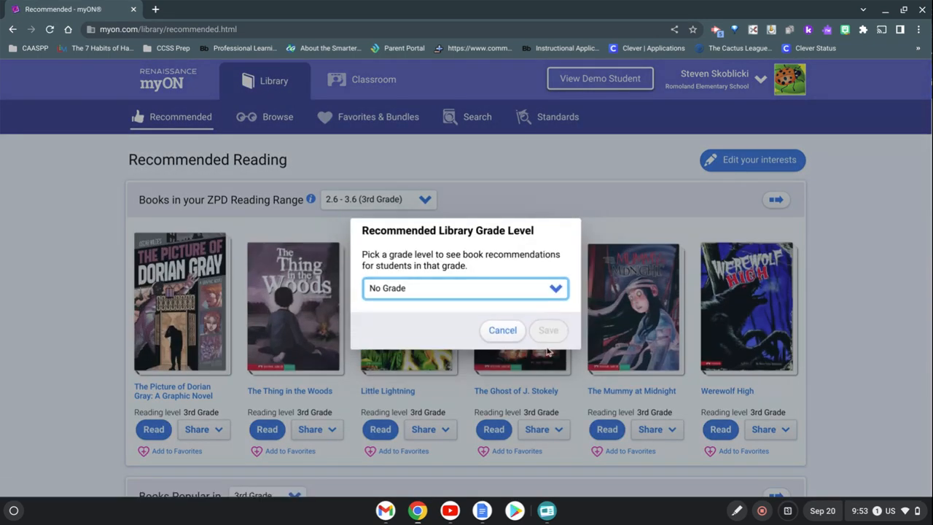
- Cancel the grade-level prompt and switch the Library to the Standards page
left_click(501, 330)
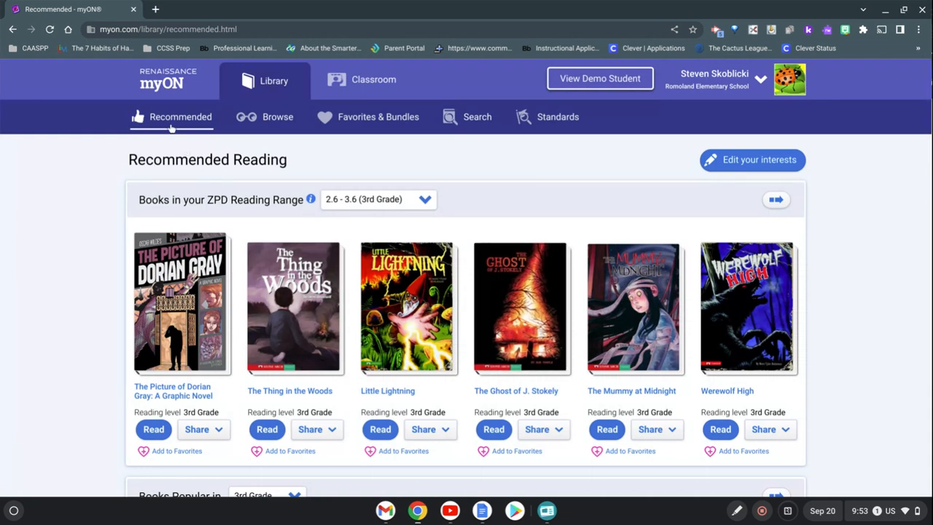
mouse_move(557, 116)
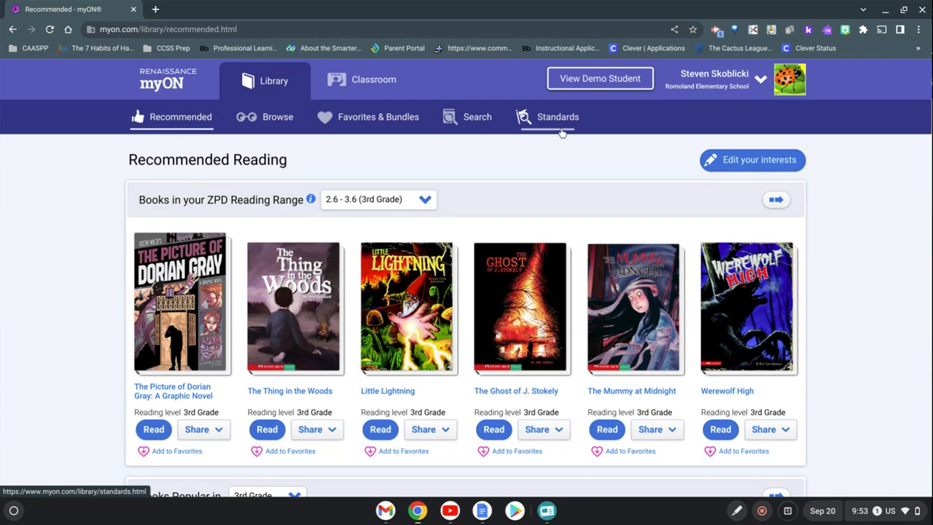
mouse_move(563, 128)
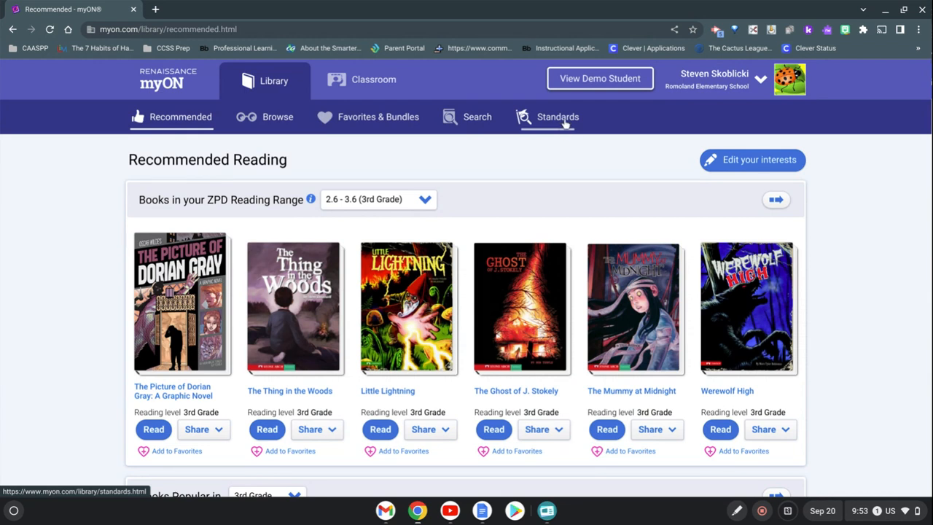
left_click(557, 117)
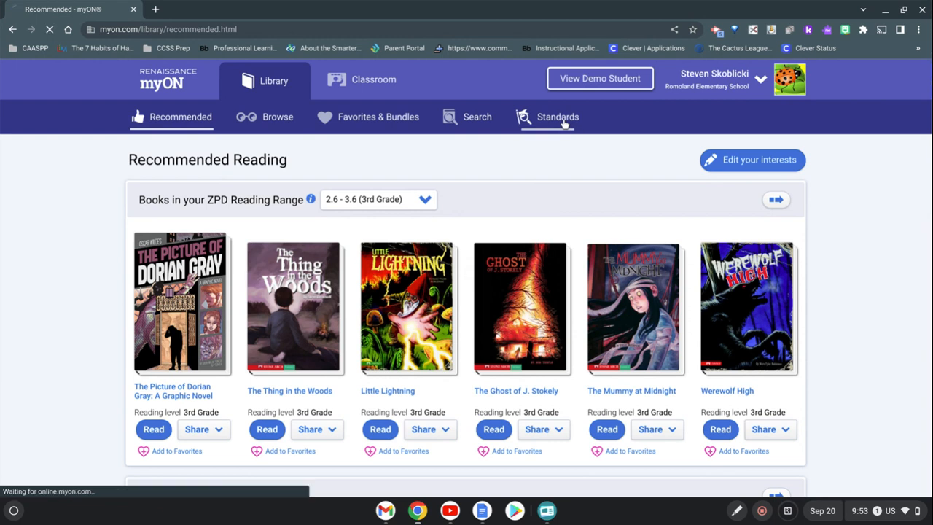
- Set the California standards search to Science 2013, Grade 3, Earth and Space Science
left_click(557, 117)
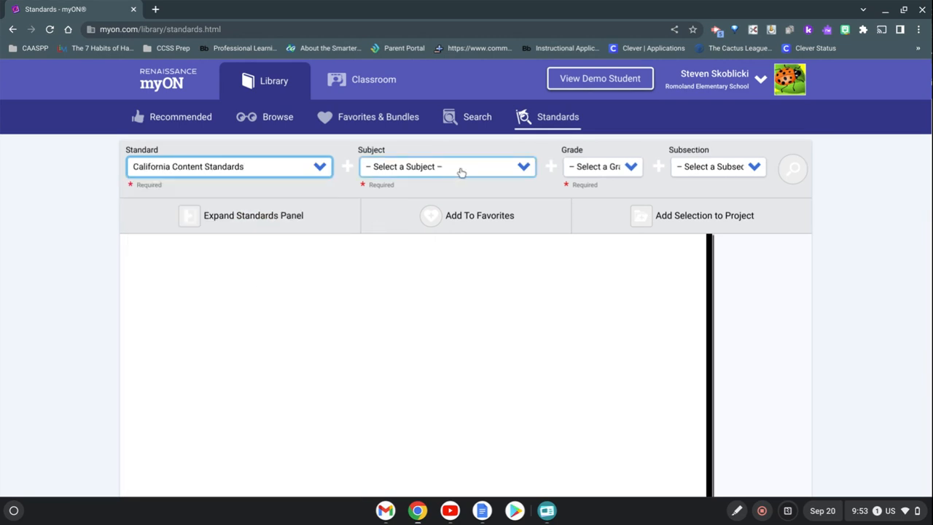
left_click(446, 166)
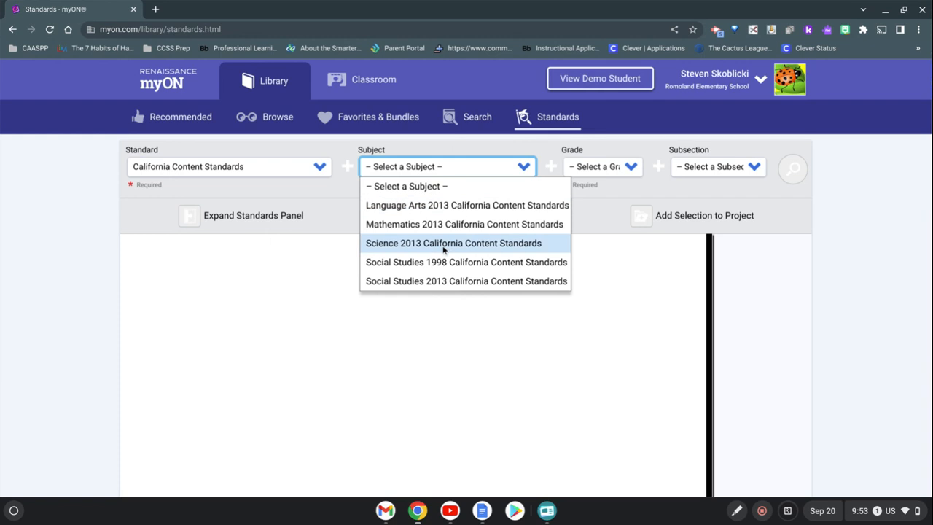
left_click(452, 242)
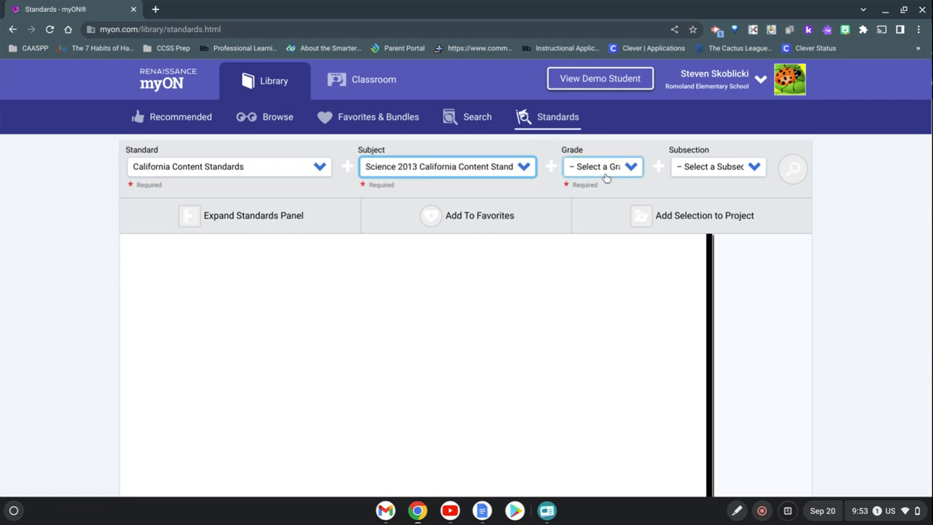
left_click(600, 167)
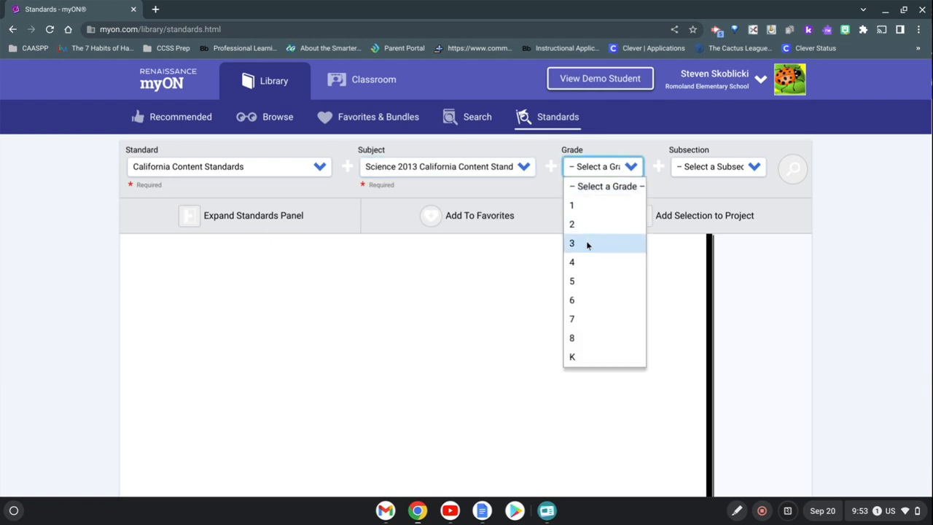
left_click(571, 242)
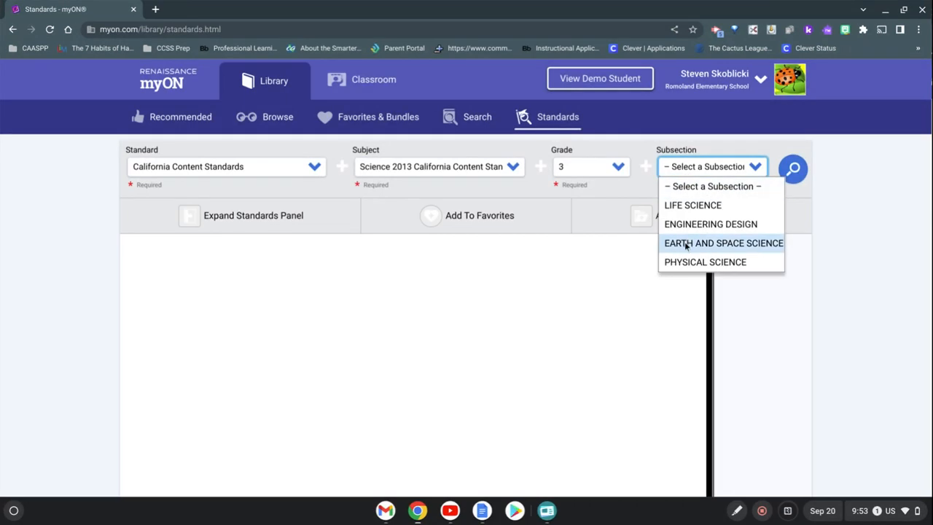
left_click(722, 241)
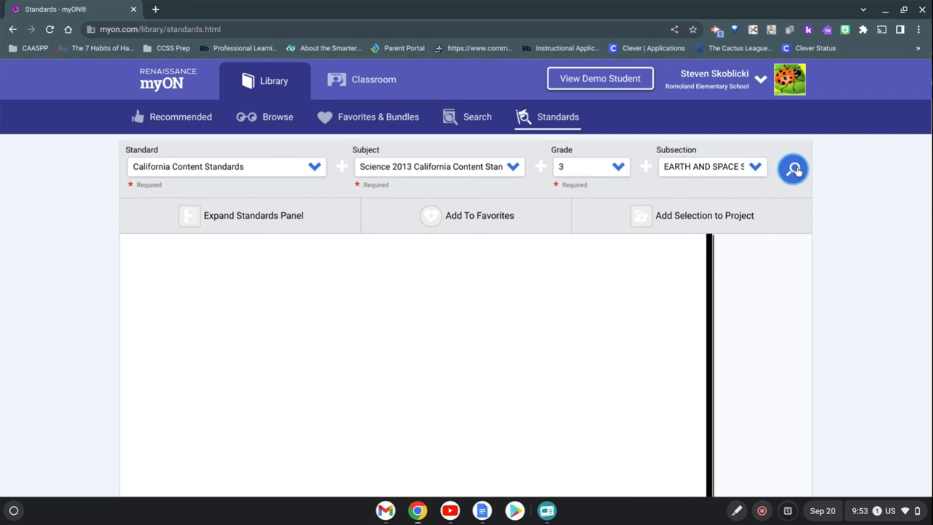
- Search the chosen standards and scroll to 3-ESS2-2 about climates in different regions
left_click(793, 169)
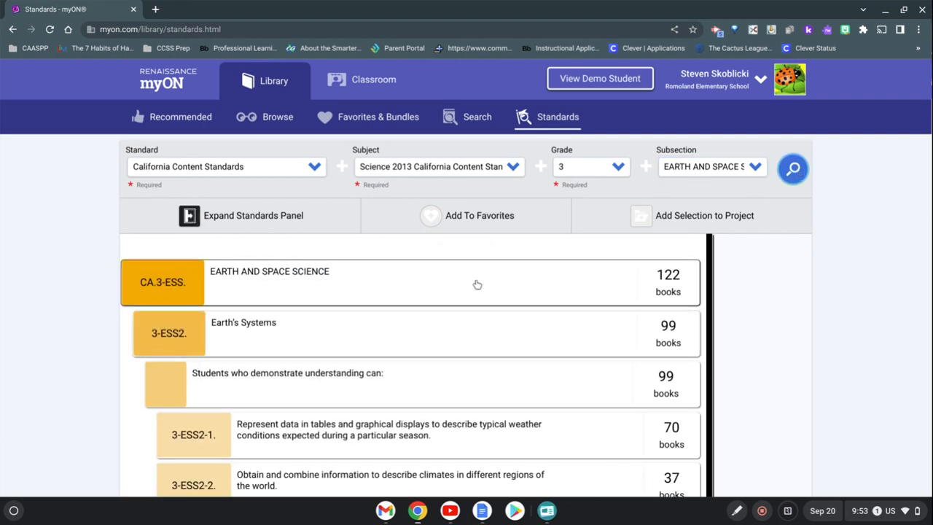
mouse_move(259, 288)
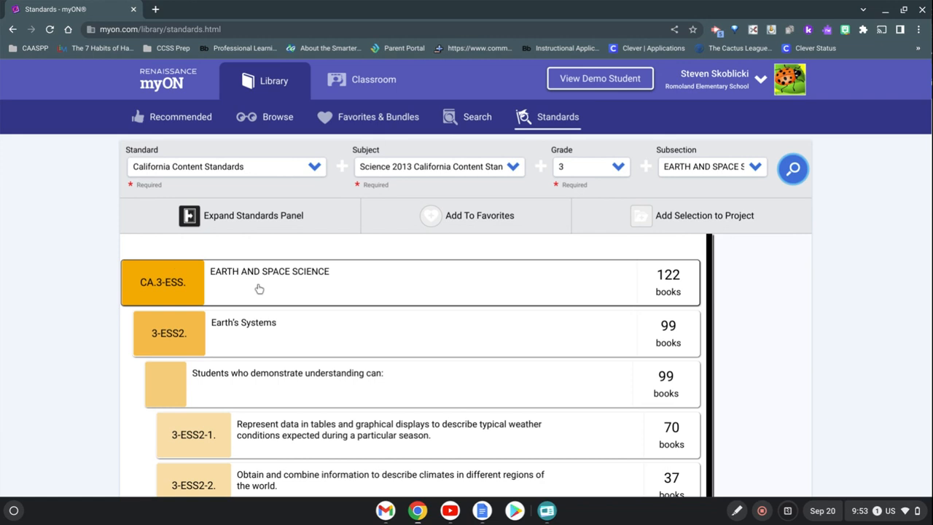
mouse_move(676, 291)
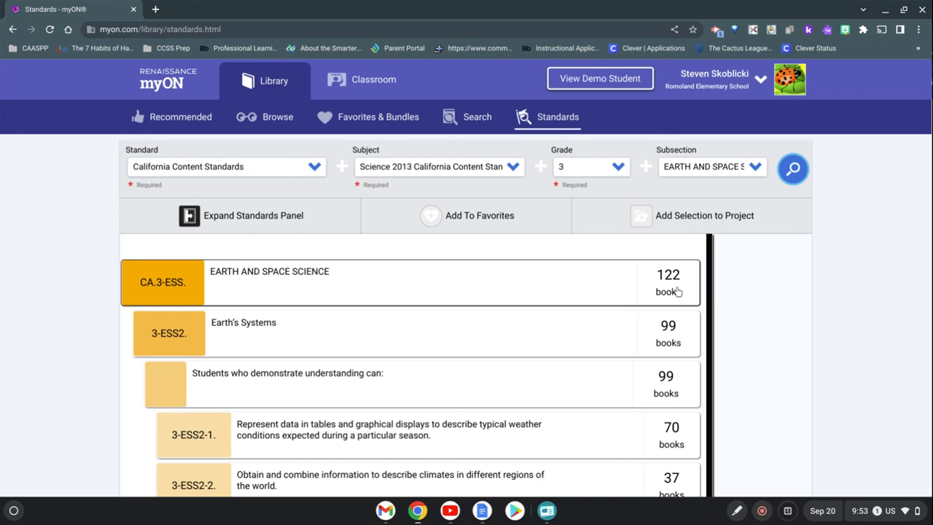
scroll("down", 3)
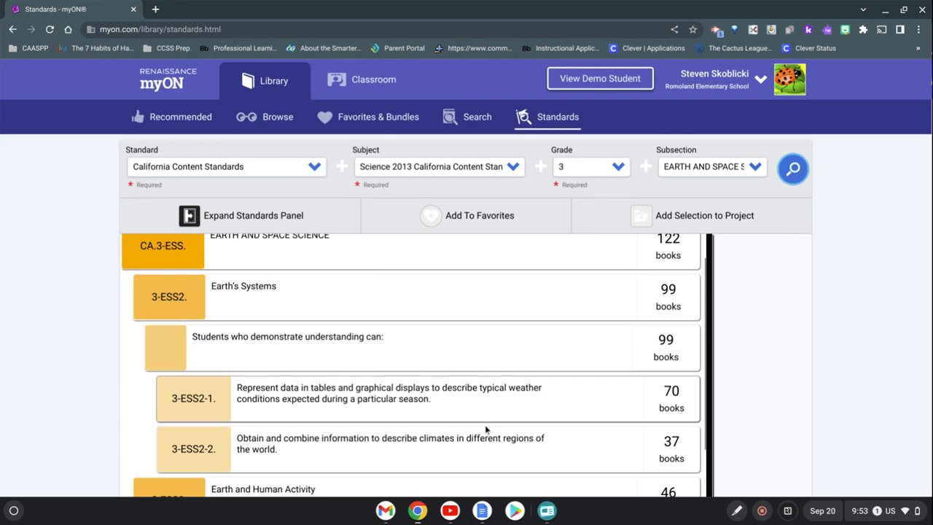
scroll("down", 3)
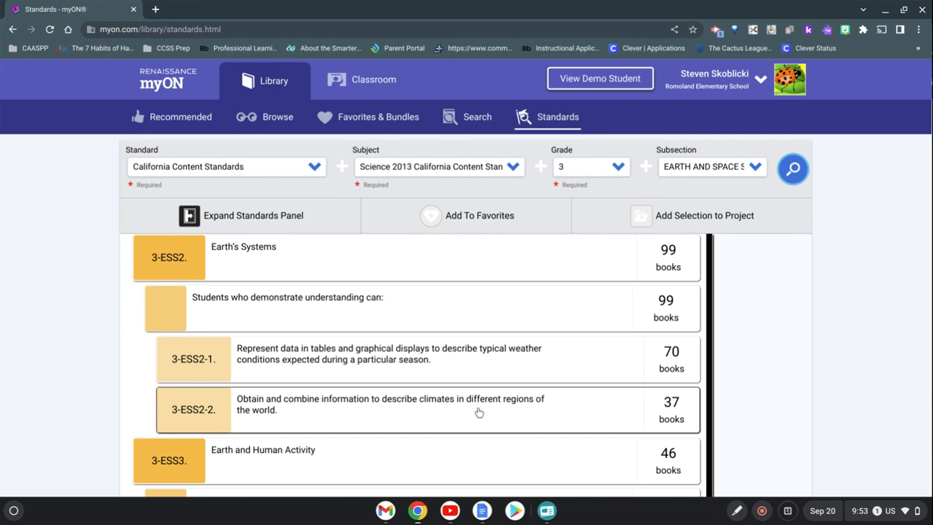
mouse_move(699, 410)
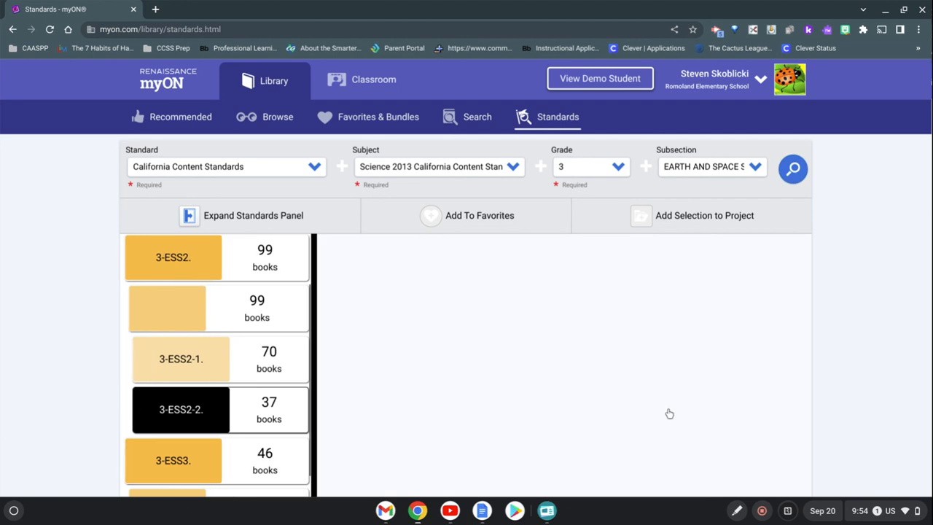
- List the 37 books aligned to 3-ESS2-2 and scroll to the Amazon Adventure row
left_click(181, 409)
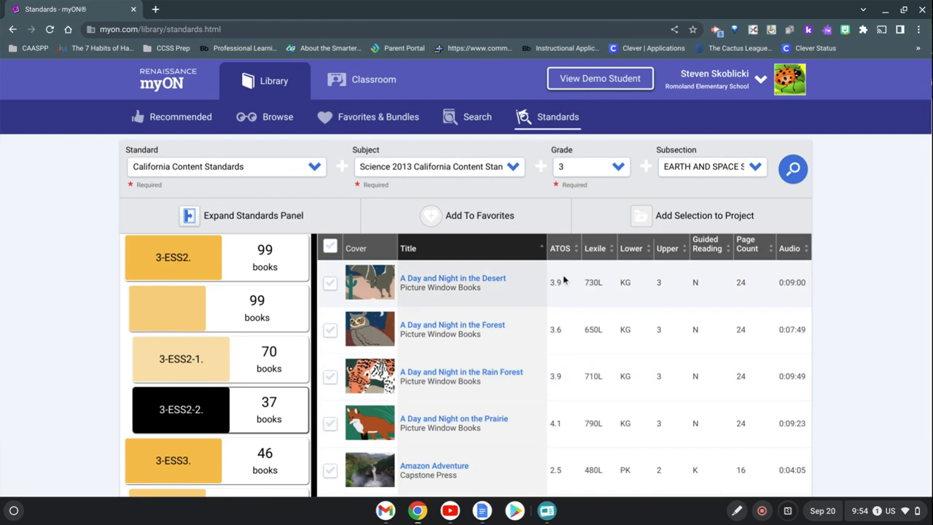
mouse_move(569, 275)
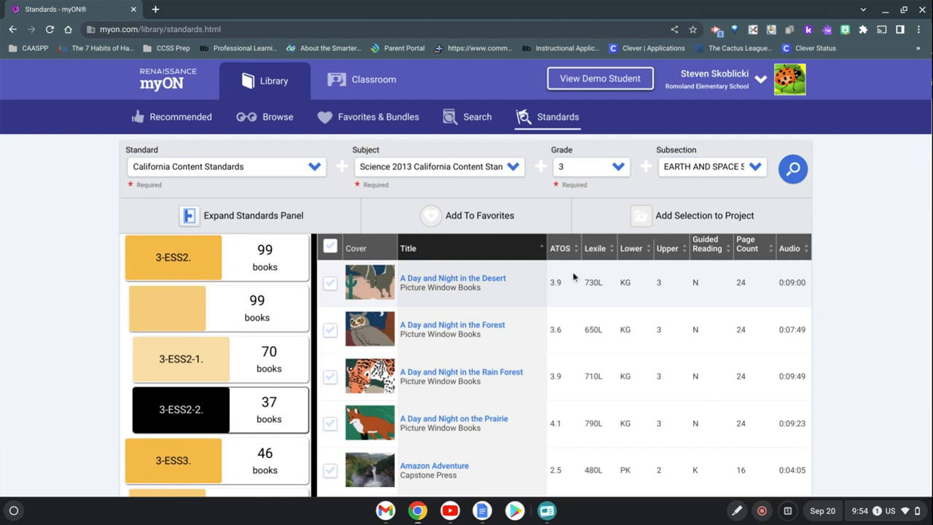
mouse_move(750, 309)
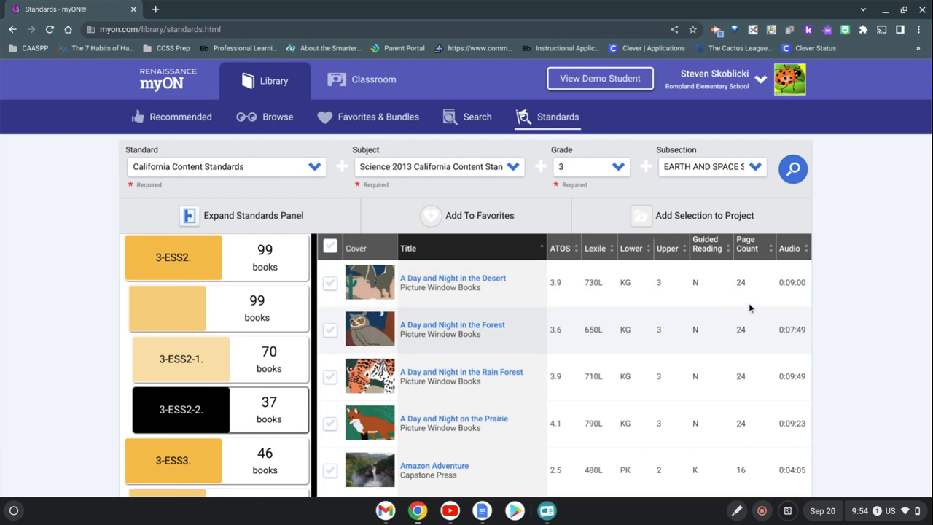
mouse_move(789, 289)
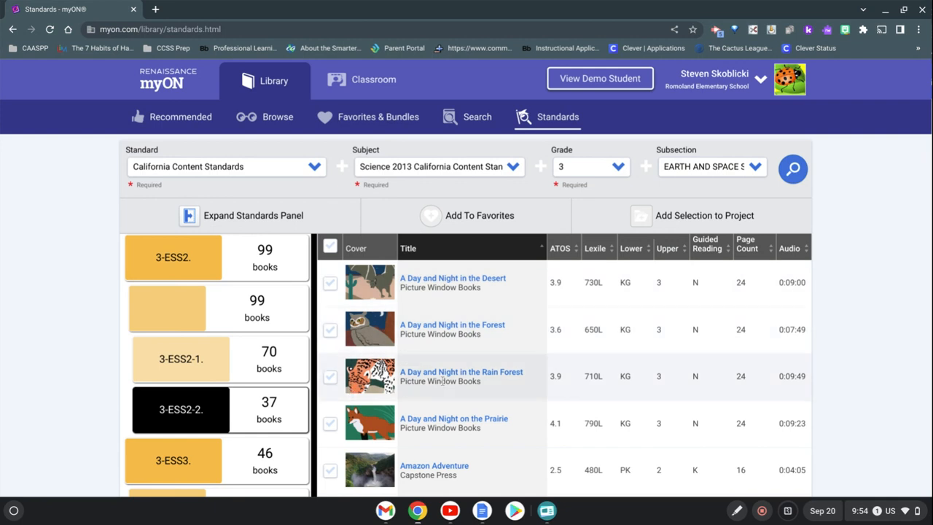
scroll("down", 3)
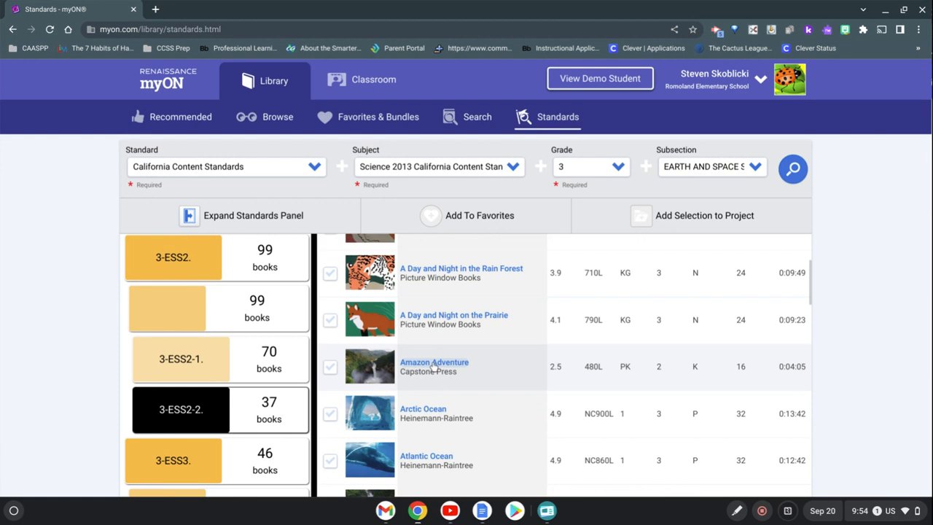
- Review Amazon Adventure's Details (ATOS level, AR points, quiz number) and launch it in the reader
left_click(434, 361)
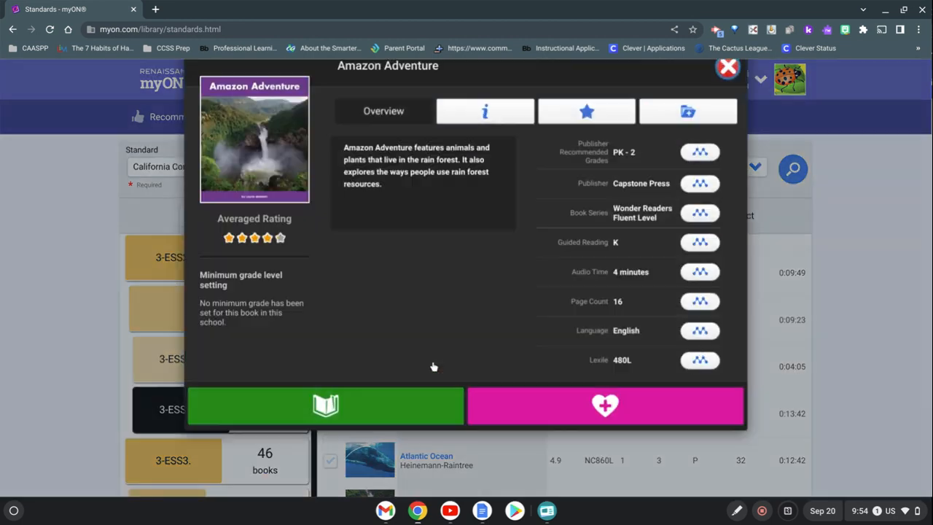
left_click(484, 124)
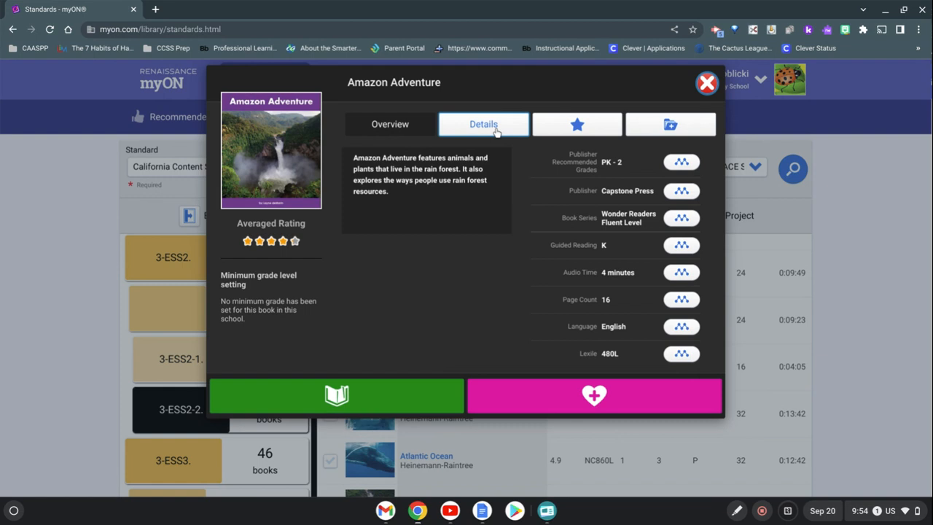
left_click(483, 124)
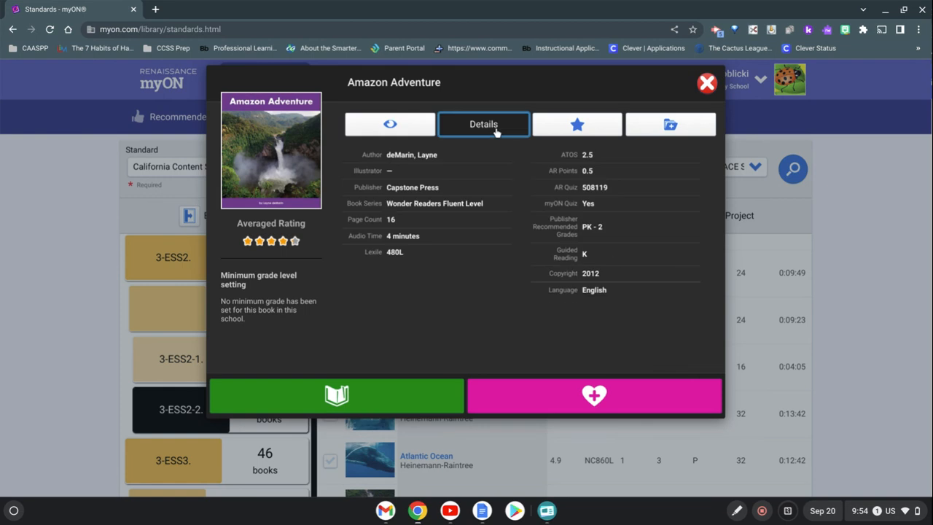
mouse_move(609, 204)
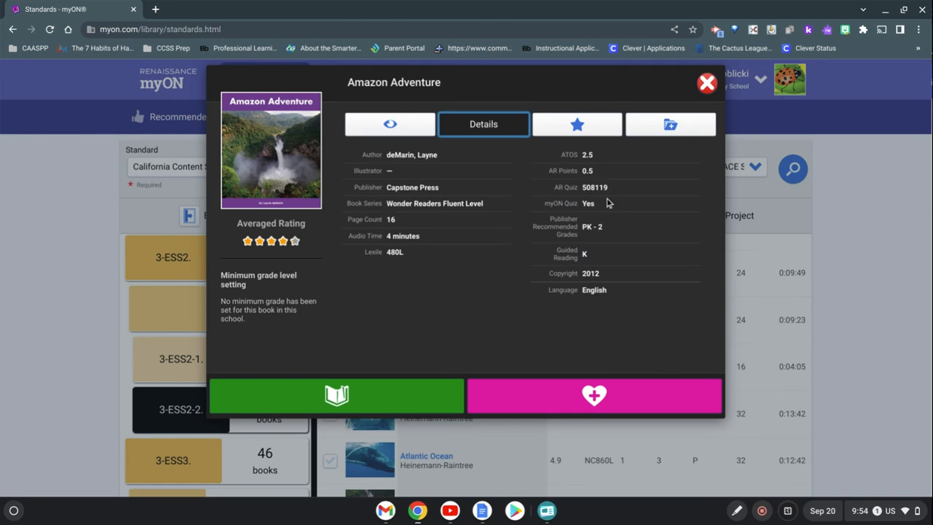
mouse_move(615, 198)
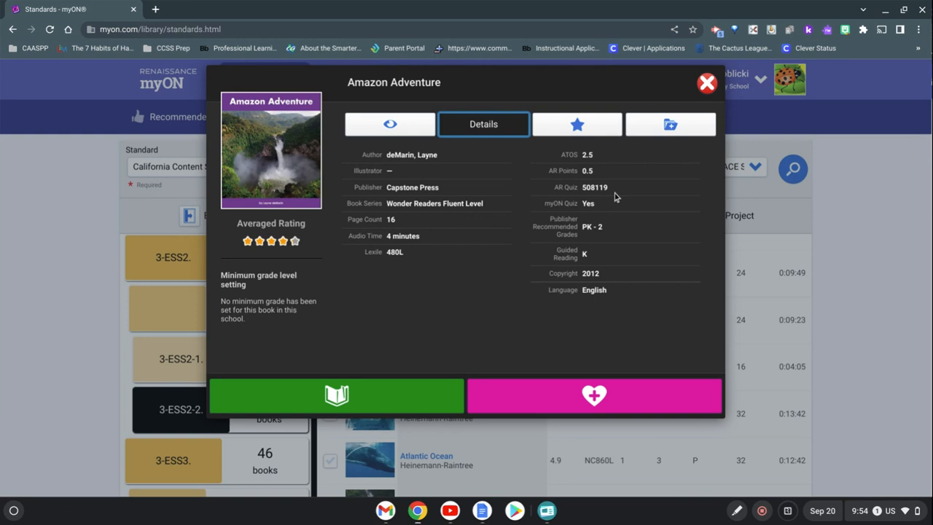
mouse_move(614, 188)
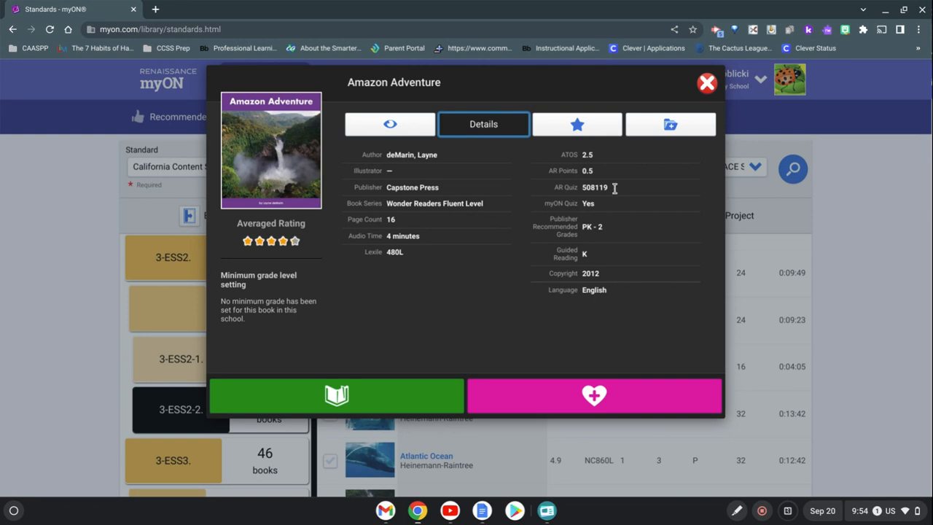
mouse_move(615, 191)
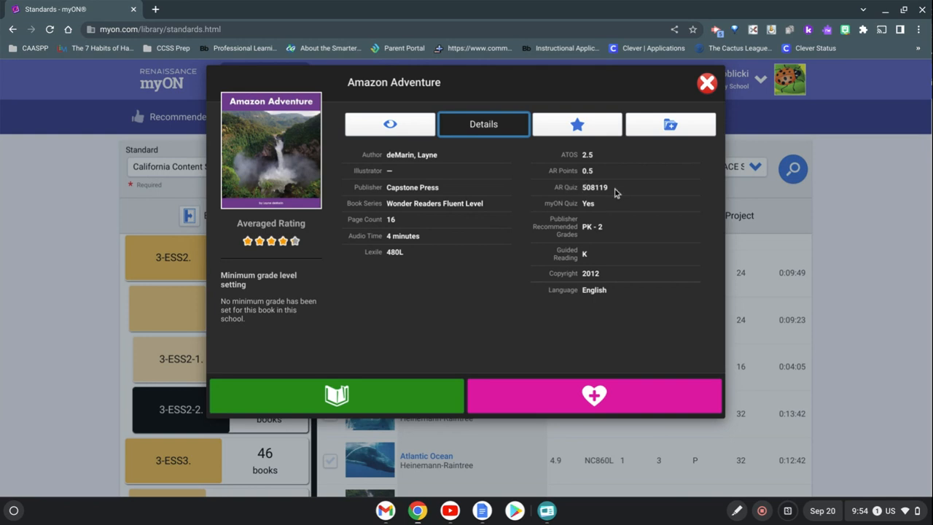
mouse_move(588, 190)
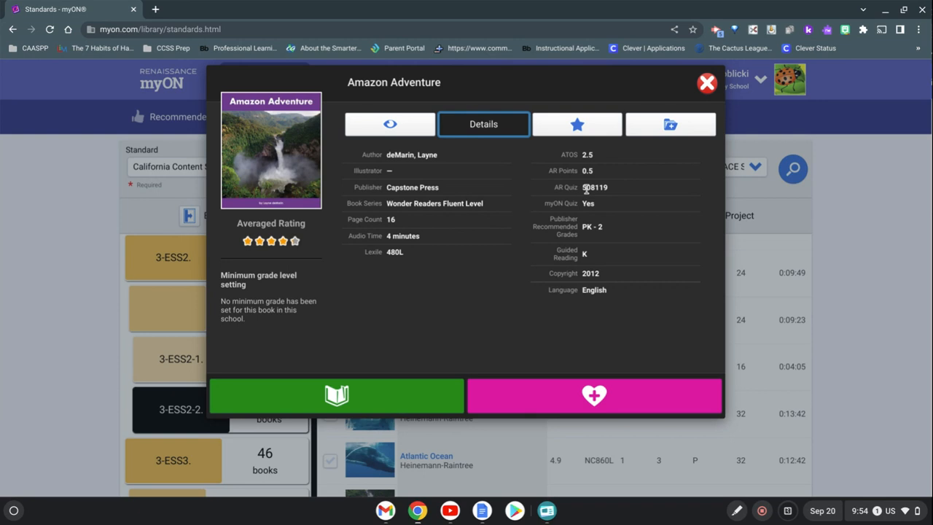
mouse_move(619, 191)
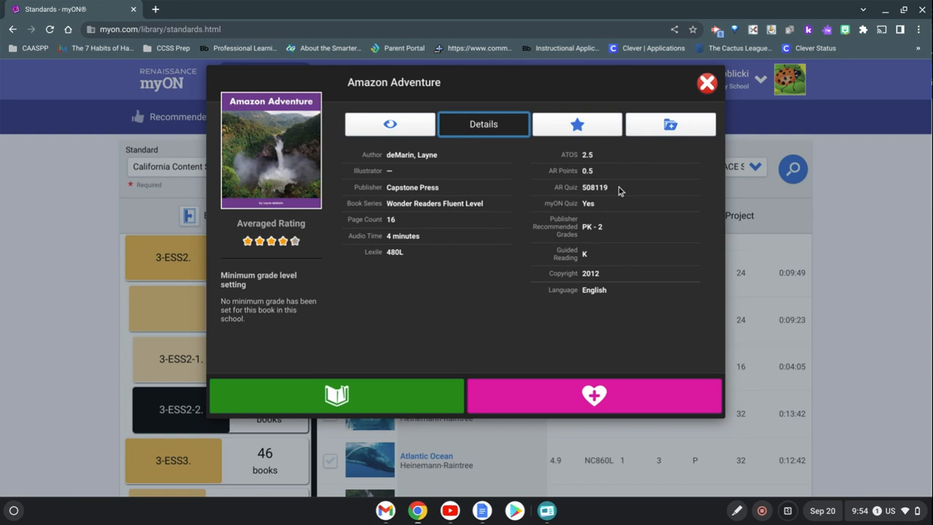
mouse_move(478, 300)
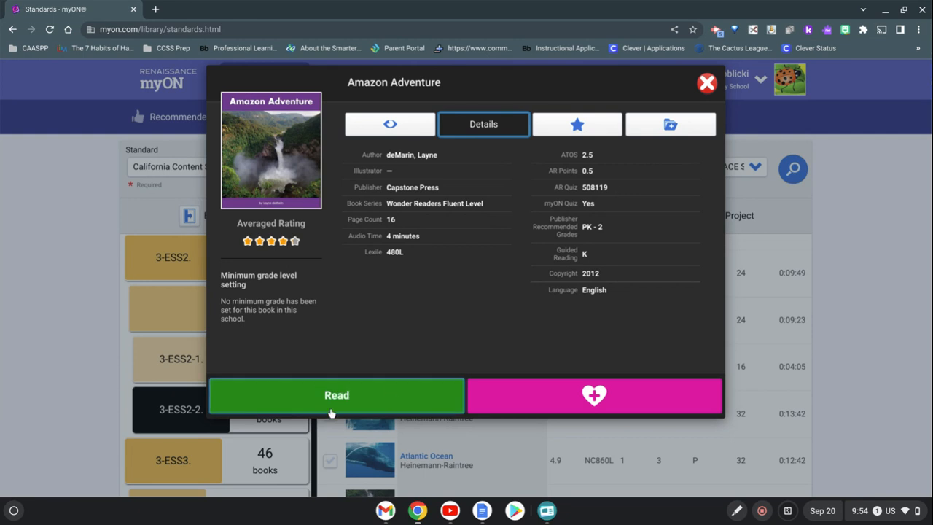
left_click(335, 395)
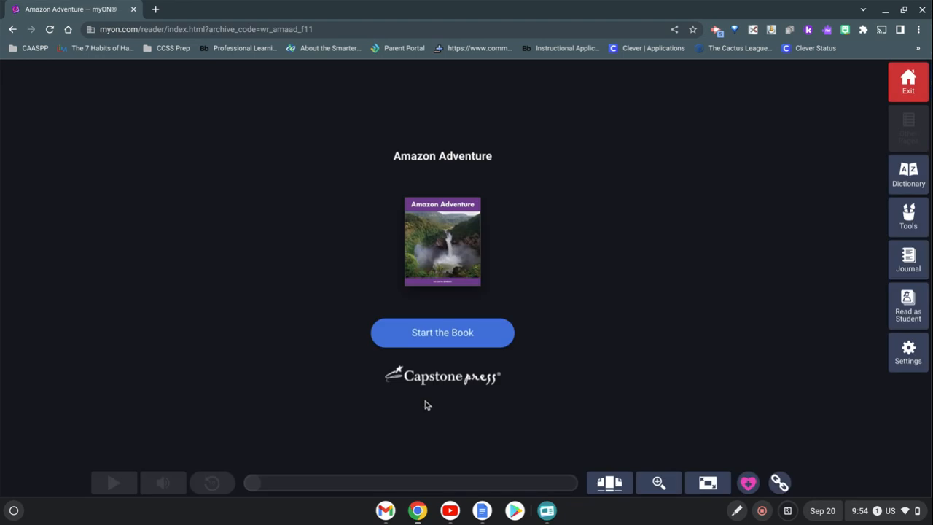
mouse_move(478, 327)
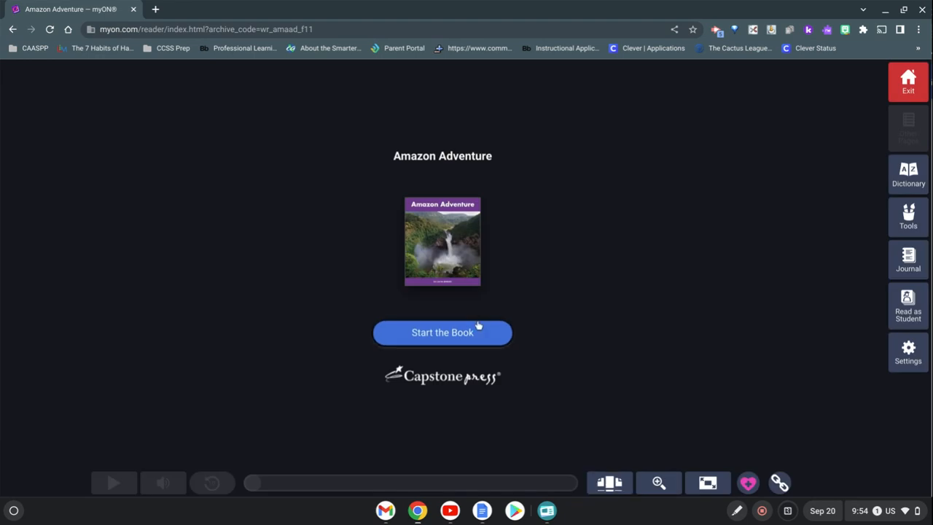
- Start the book, jump via thumbnails to What Is a Rainforest?, then page to the sloth and howler monkey spread
left_click(443, 333)
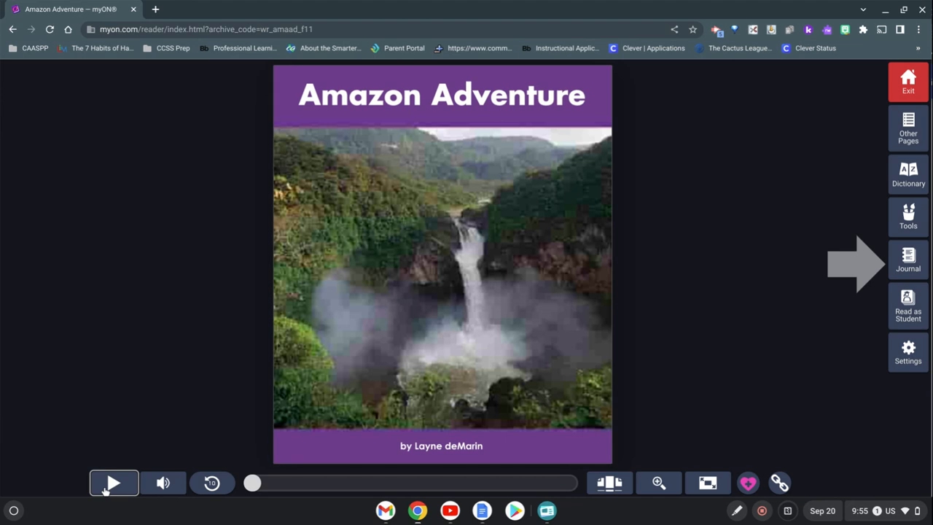
left_click(609, 482)
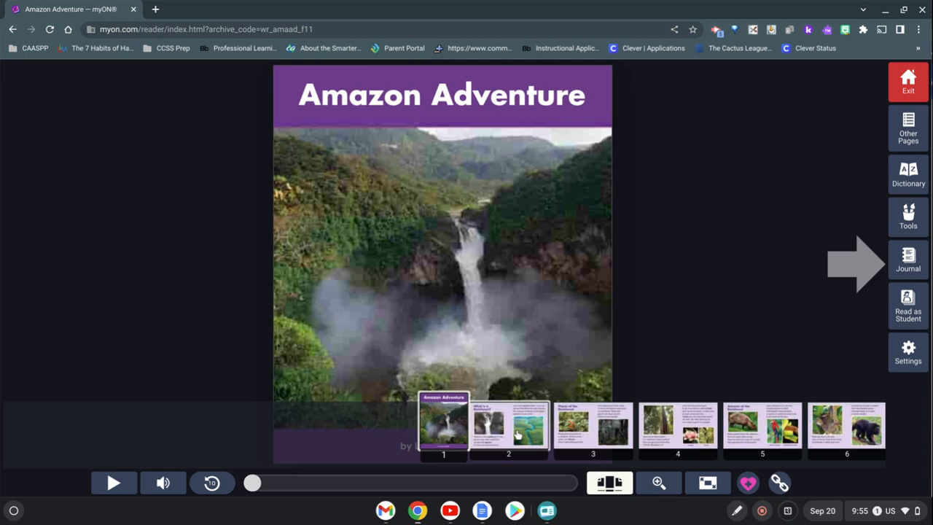
left_click(507, 429)
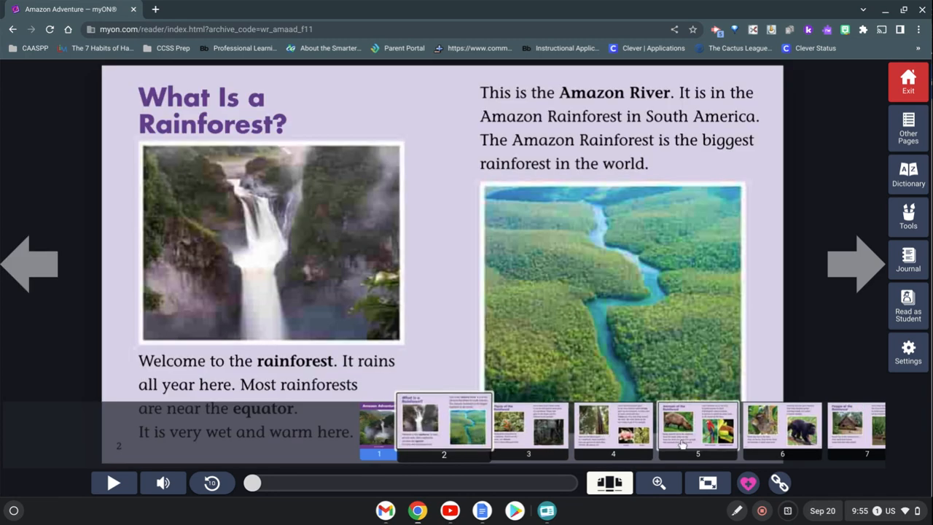
left_click(696, 426)
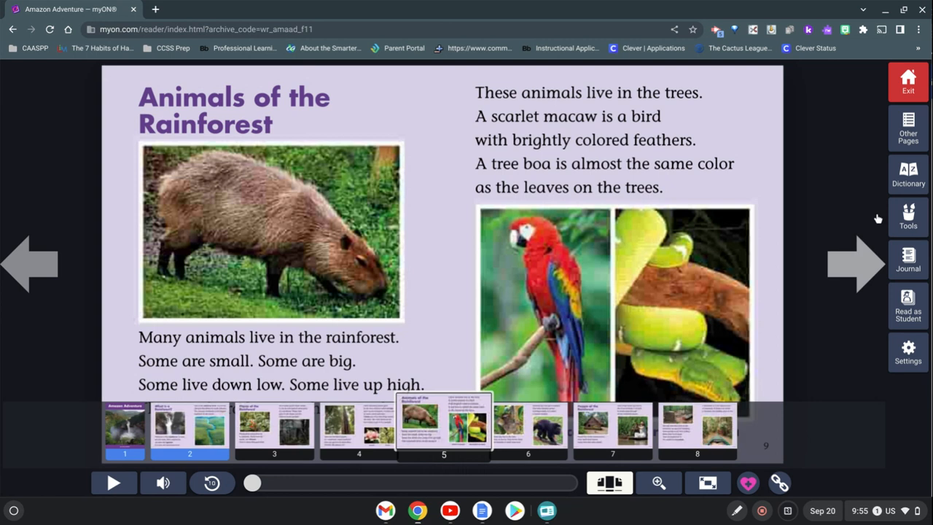
left_click(857, 264)
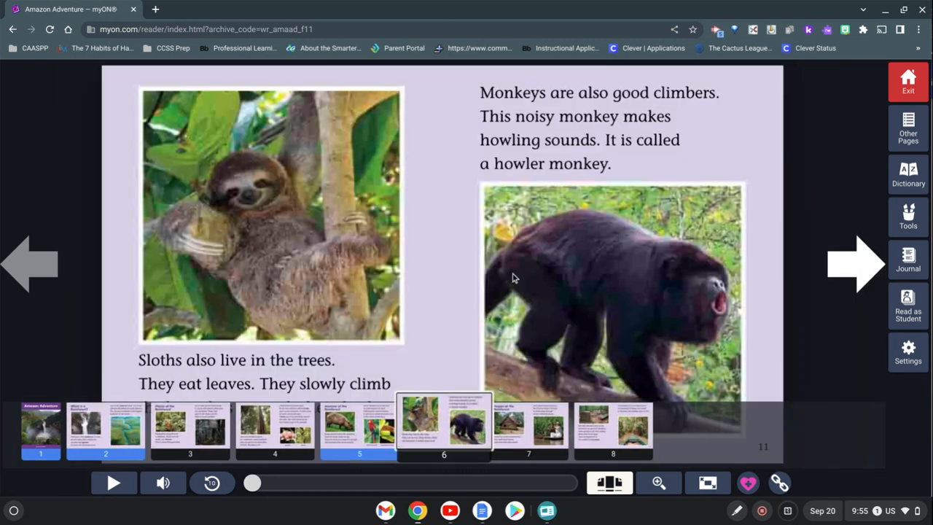
mouse_move(713, 300)
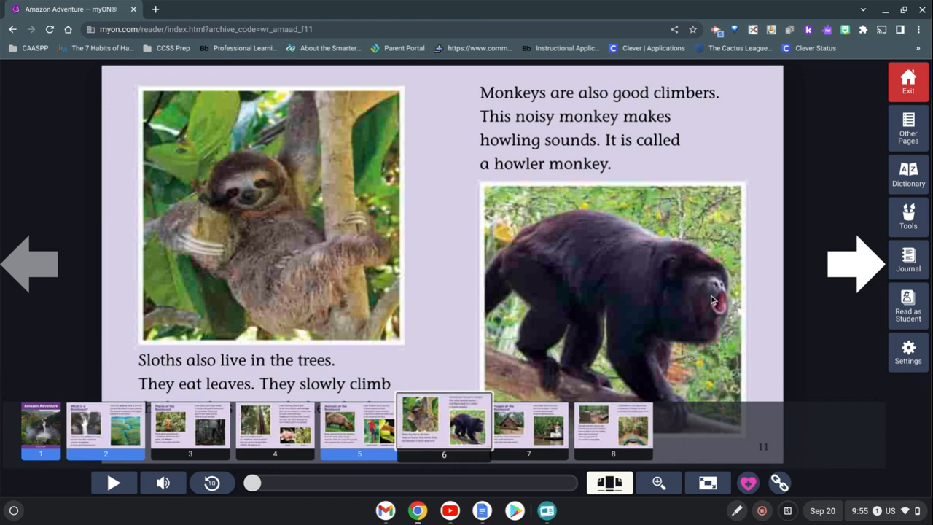
mouse_move(906, 82)
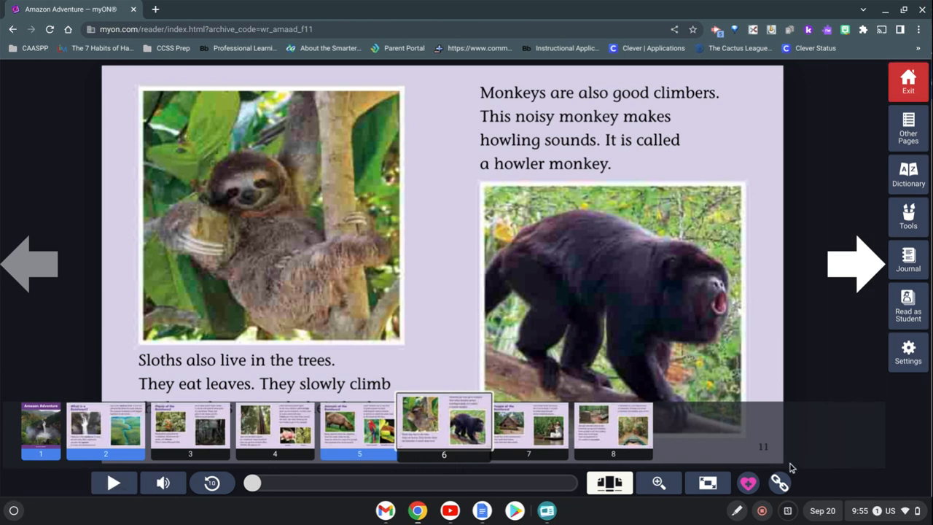
mouse_move(779, 482)
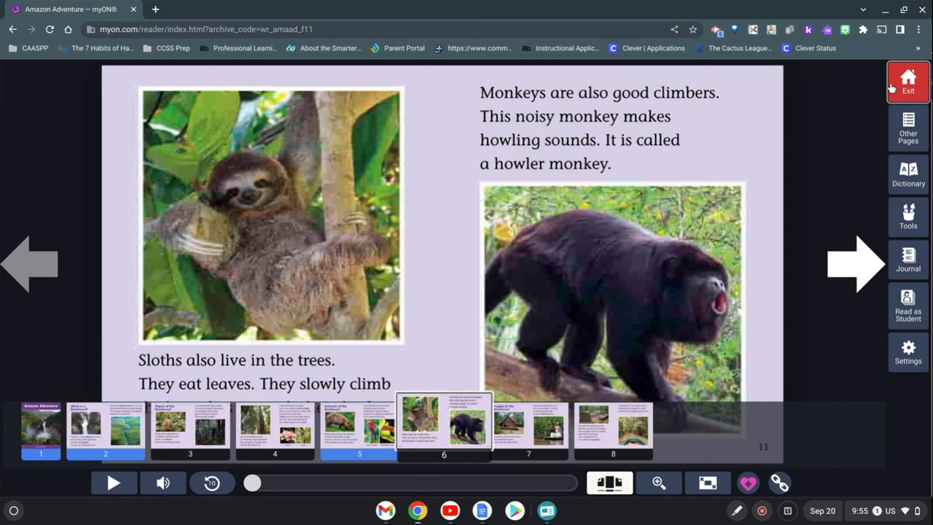
- Exit the reader and return to the 3-ESS2-2 standards book list
left_click(907, 81)
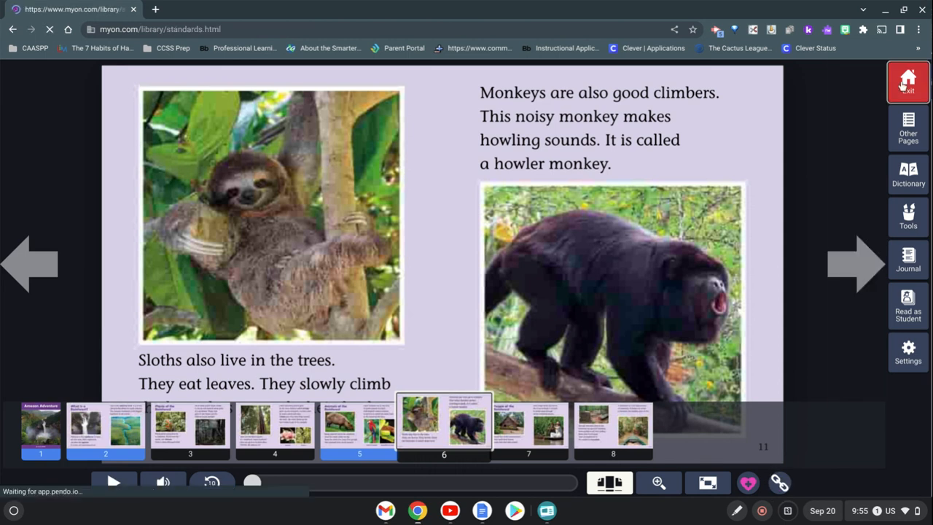
left_click(907, 82)
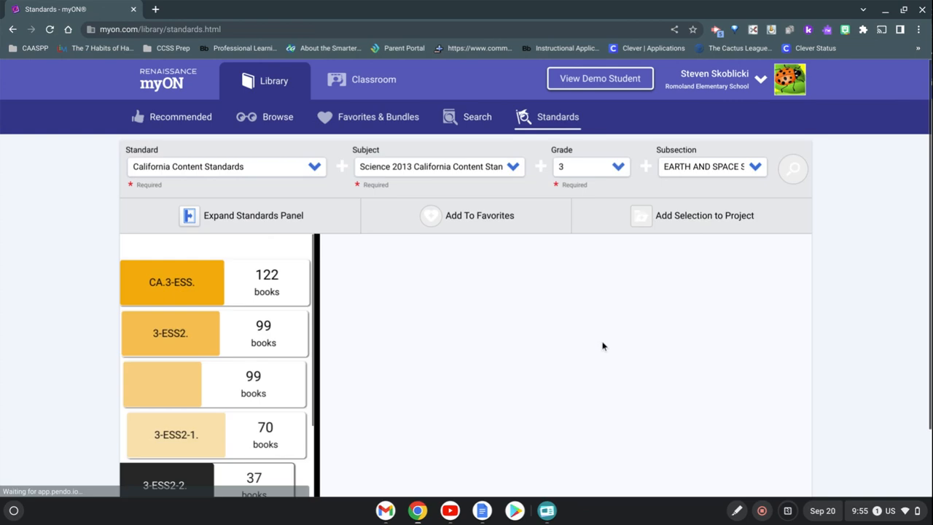
left_click(164, 480)
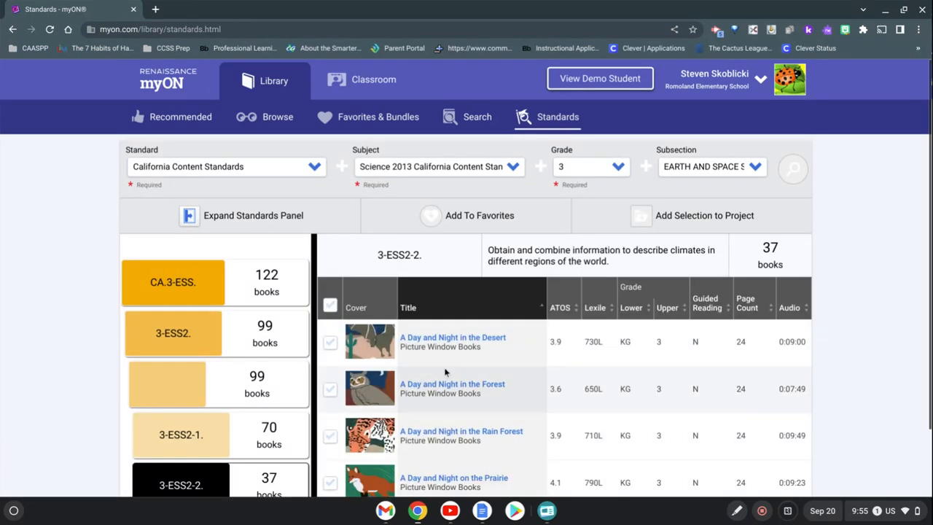
- Tick the Amazon Adventure checkbox to mark it for a project
scroll("down", 3)
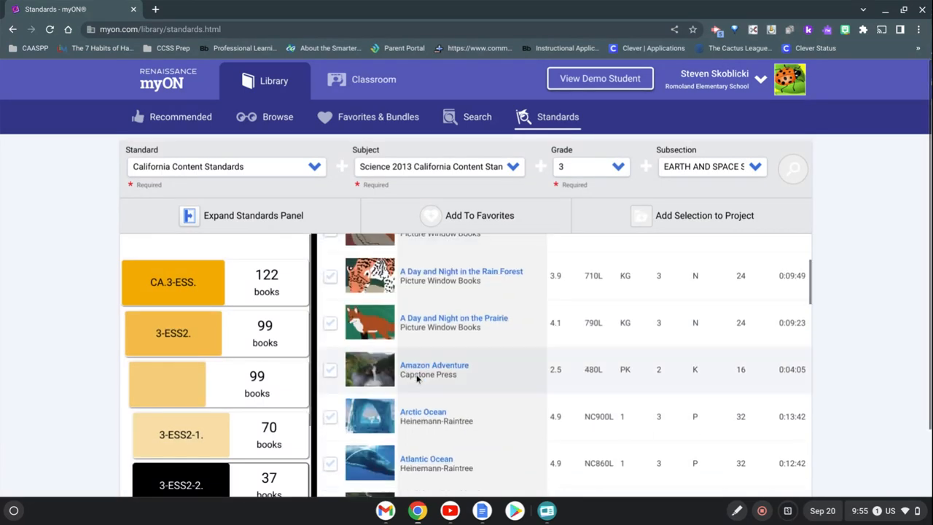
scroll("down", 3)
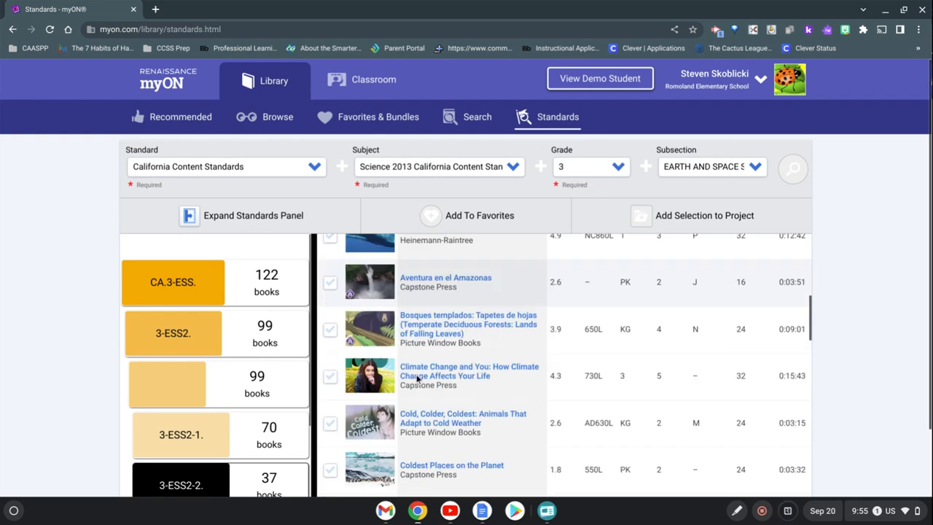
scroll("up", 3)
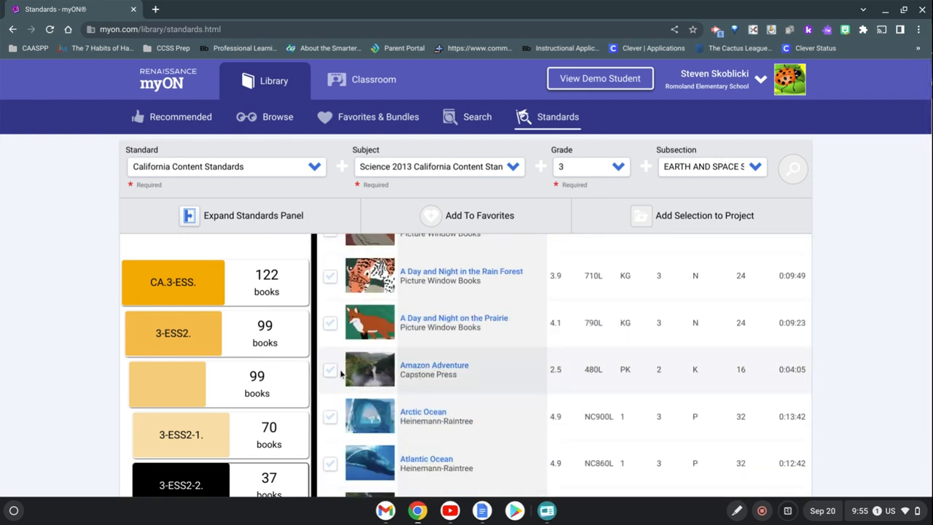
left_click(330, 368)
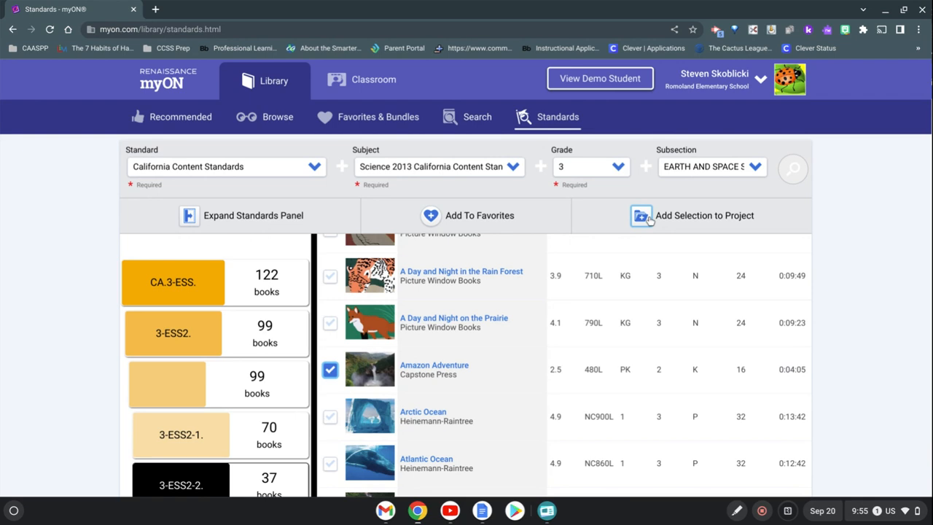
- Add the selection to a new project named 'Science - Earth' and save it
left_click(641, 215)
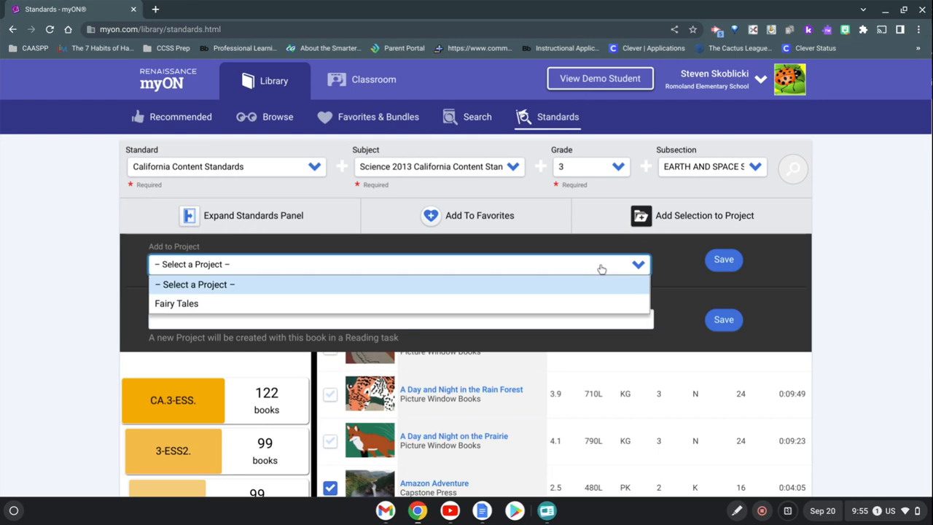
mouse_move(492, 306)
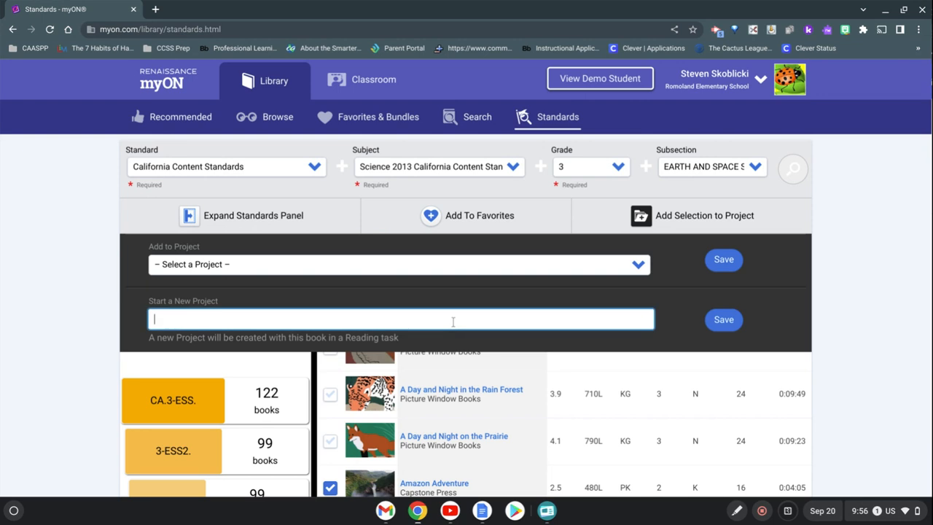
type("Scinec")
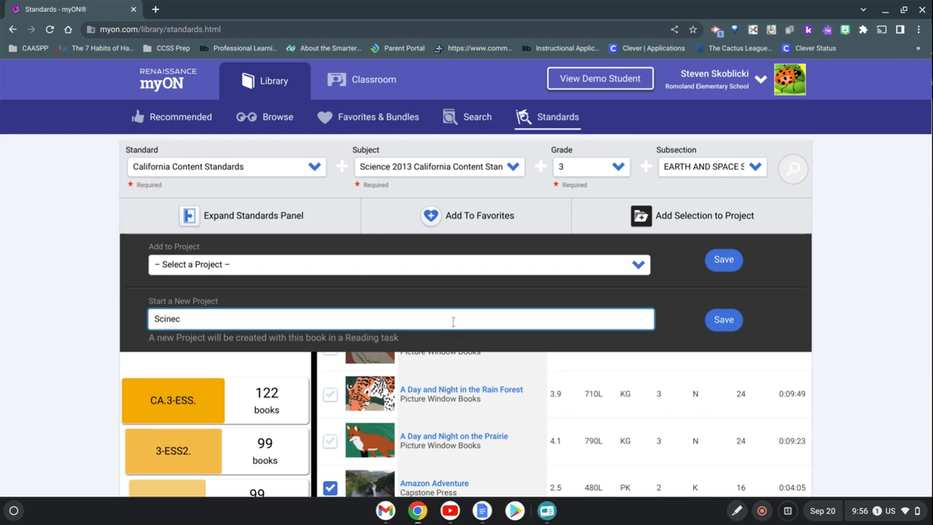
type("Science")
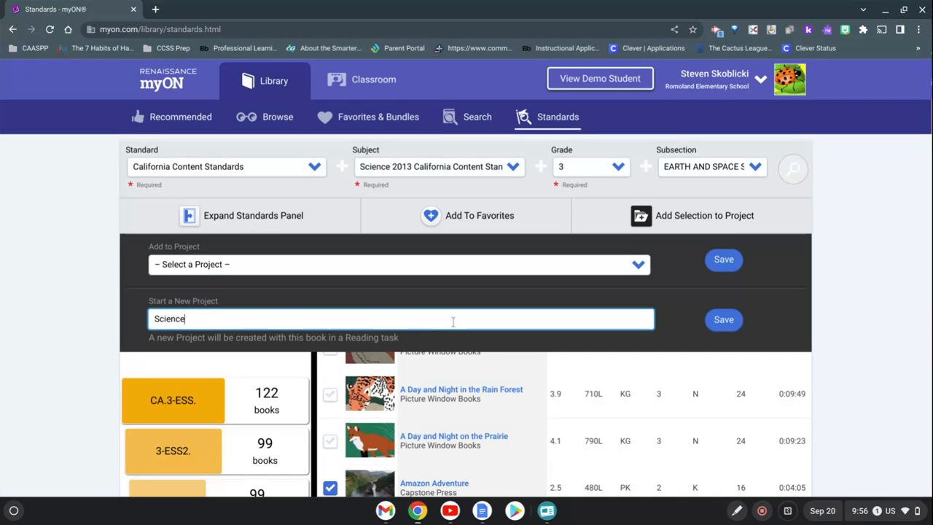
type("-")
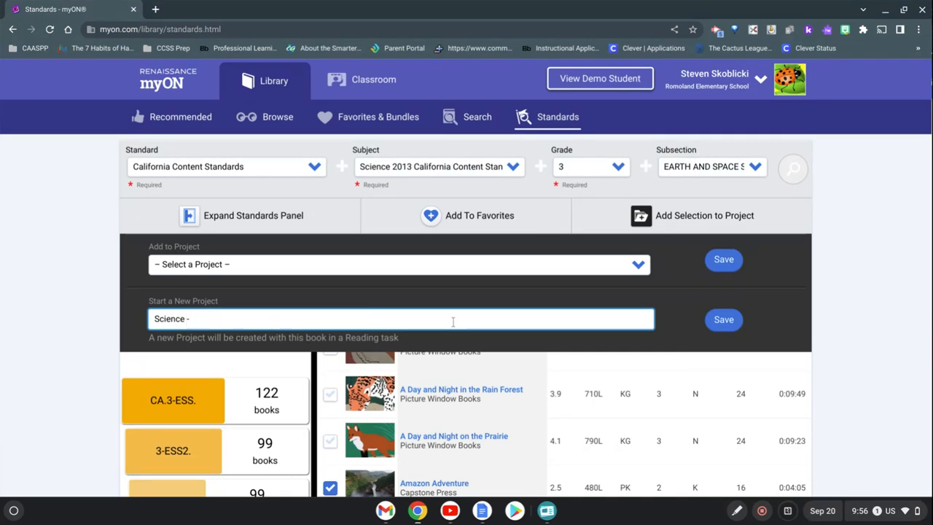
type("Ea")
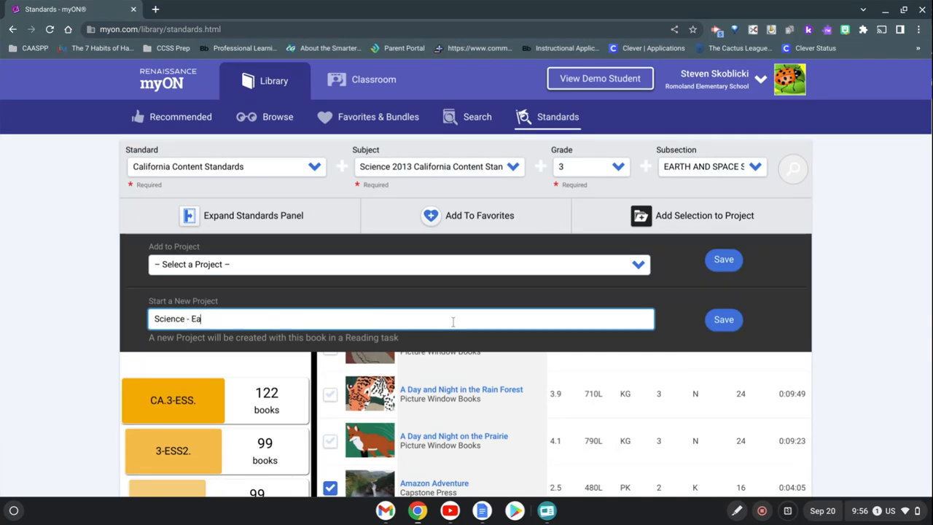
type("rth")
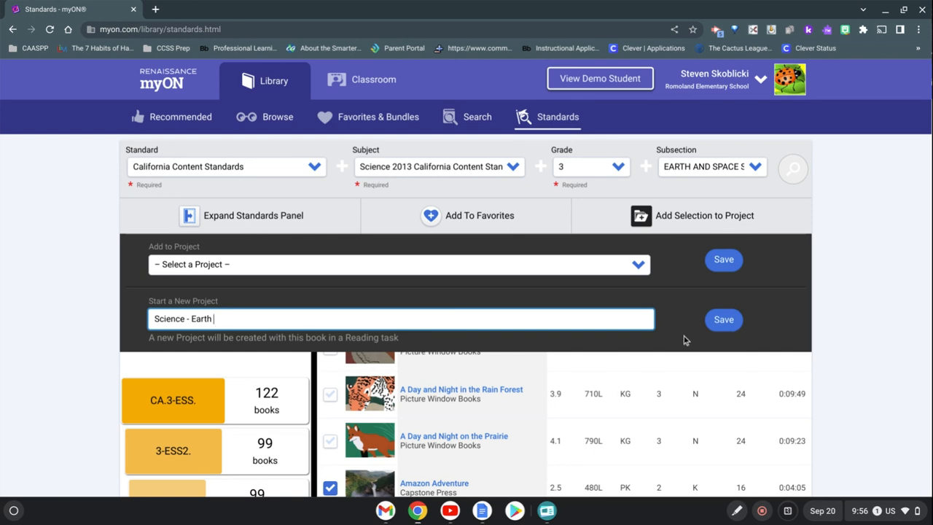
left_click(723, 319)
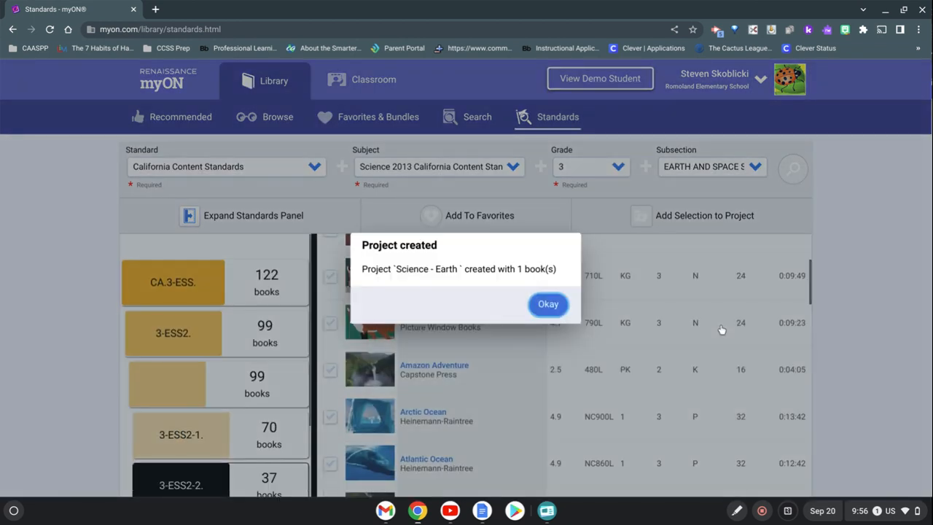
- Dismiss the 'Project created' confirmation to return to the standards book list
left_click(548, 304)
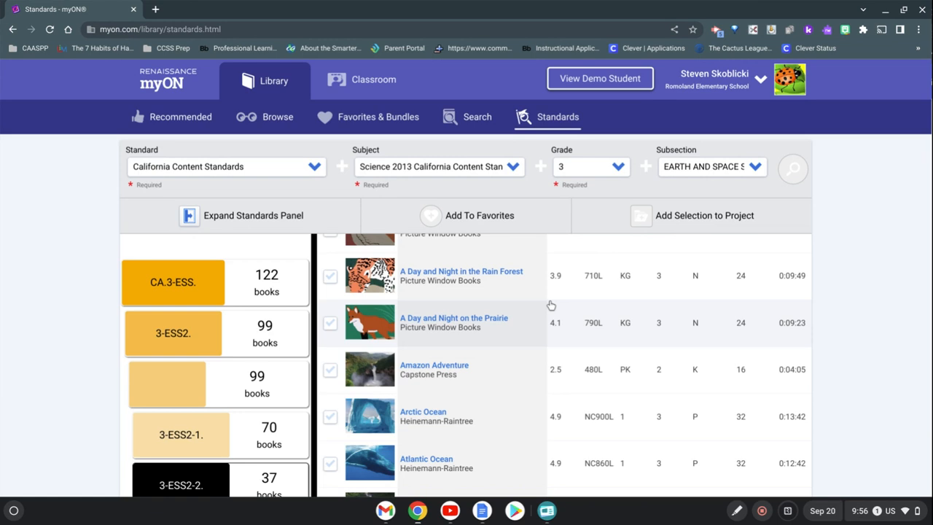
mouse_move(615, 94)
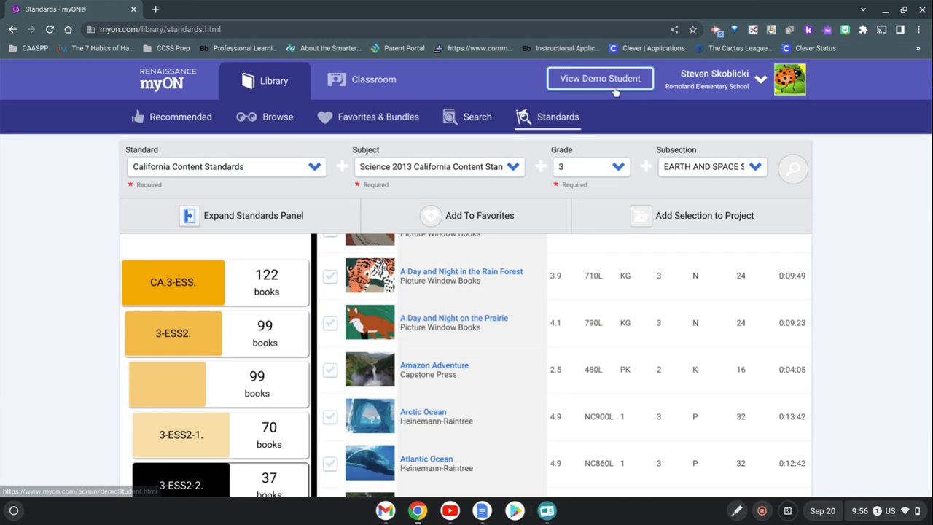